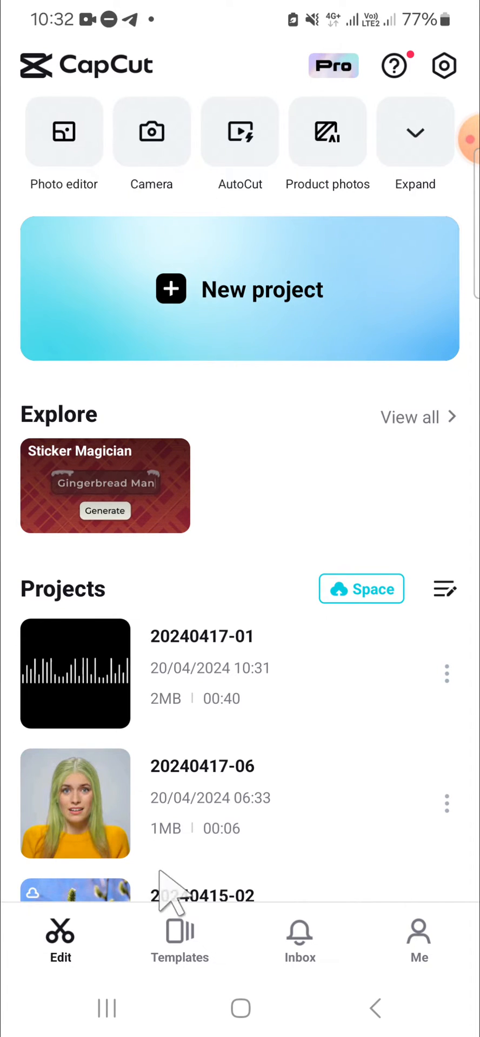
mouse_move(287, 714)
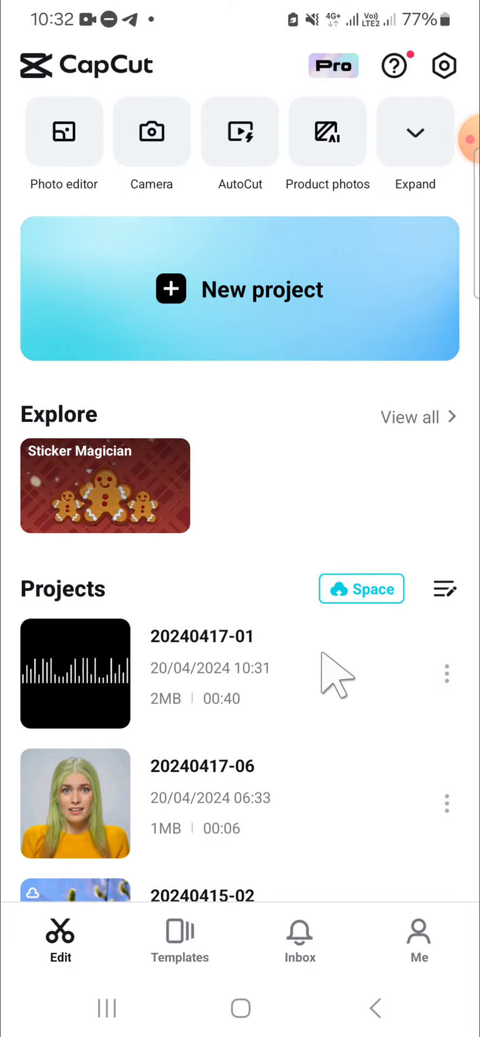
click(76, 673)
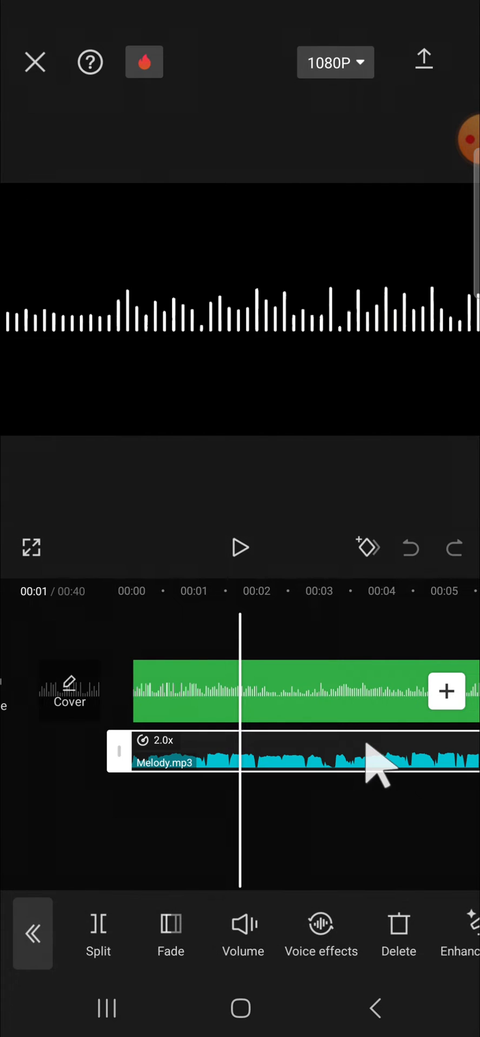
mouse_move(343, 845)
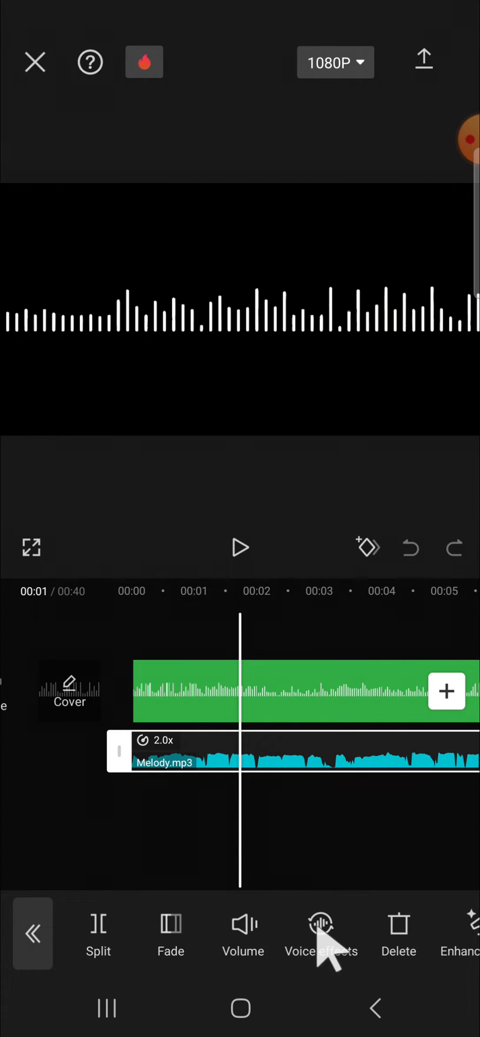
Apply the Low preset from the Basic voice effects to the Melody.mp3 clip
click(321, 933)
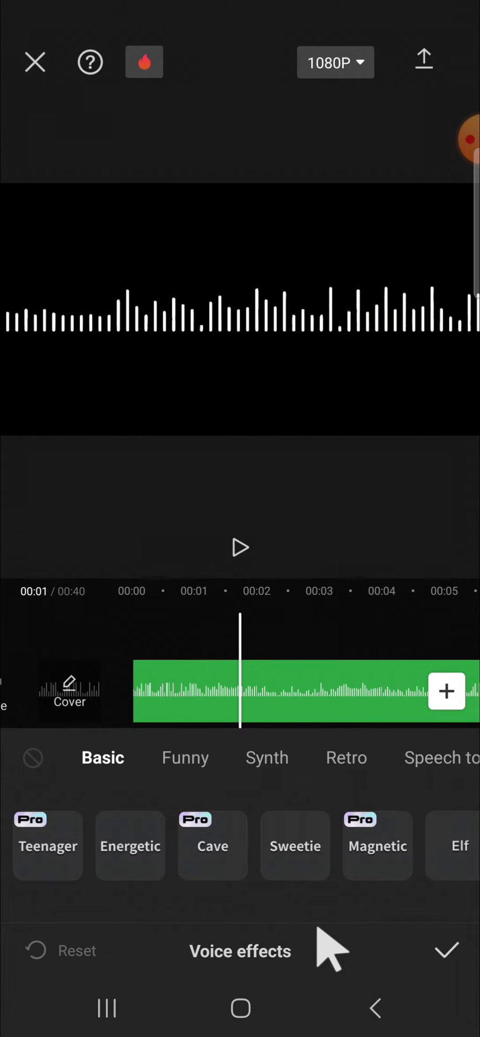
mouse_move(305, 845)
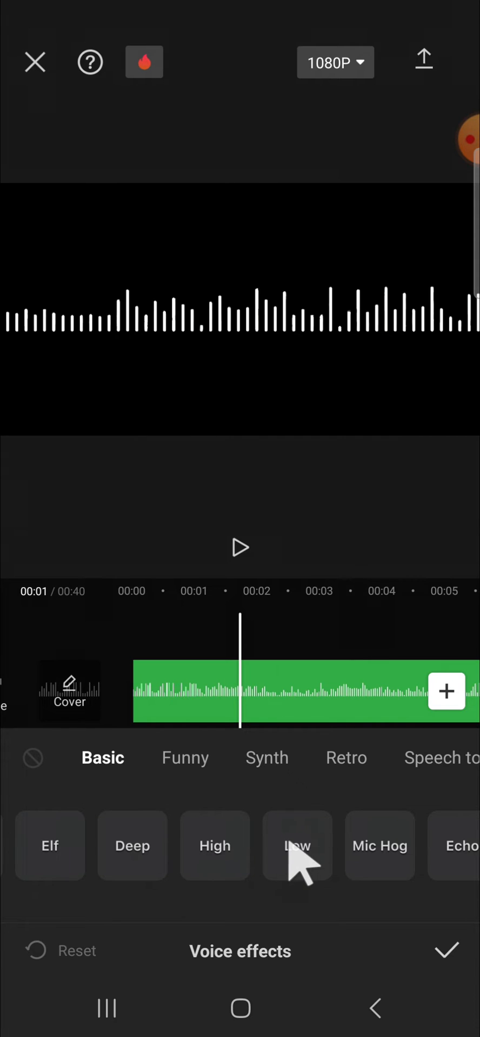
click(297, 845)
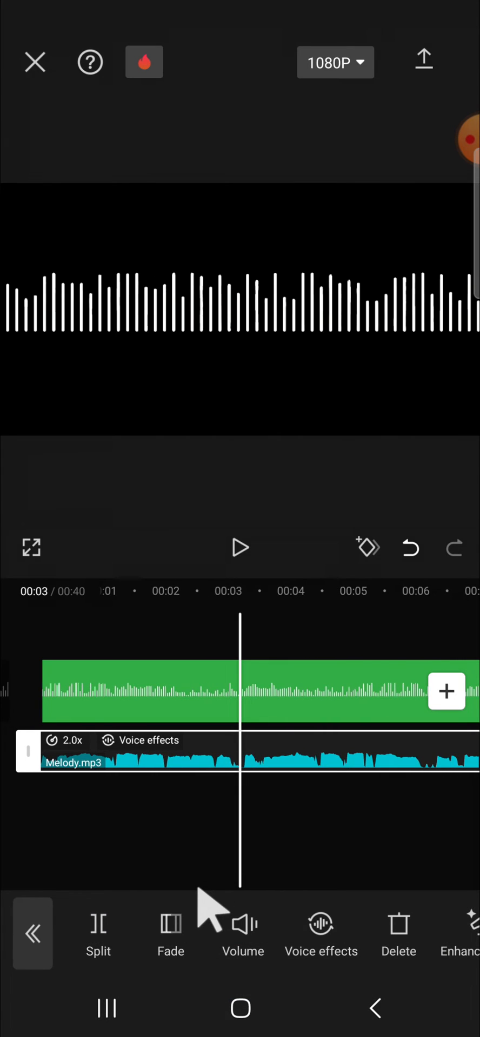
Try Deep, Elf and High presets, settle on Elf with adjusted pitch and timbre, and confirm
click(321, 933)
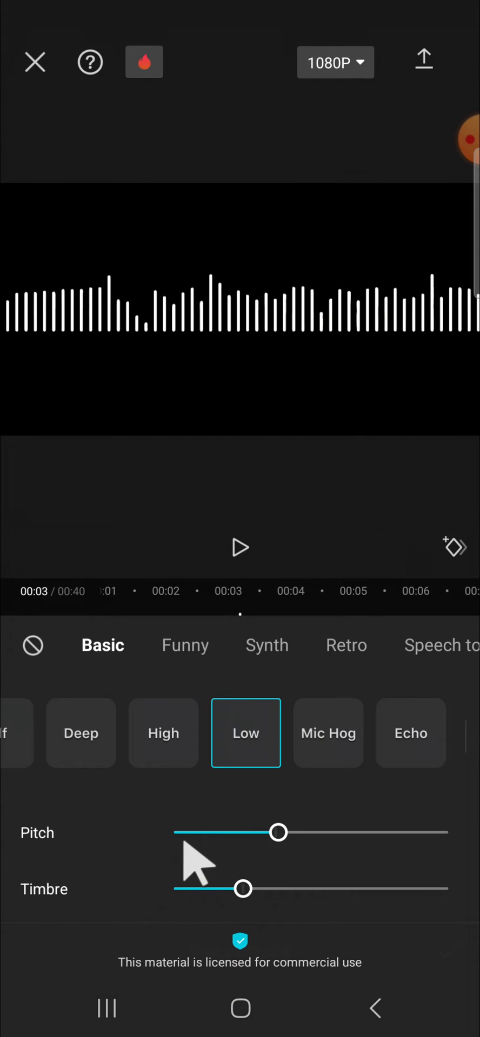
click(163, 733)
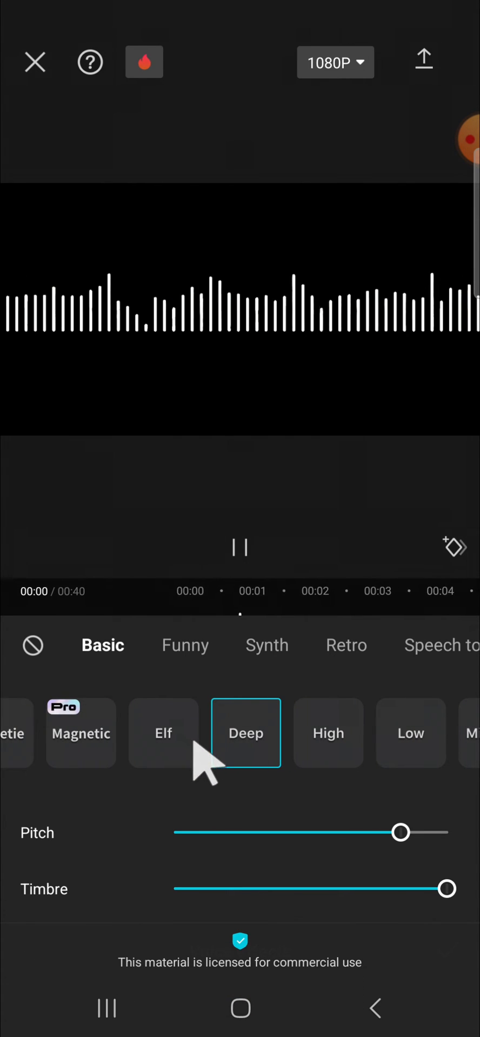
click(163, 733)
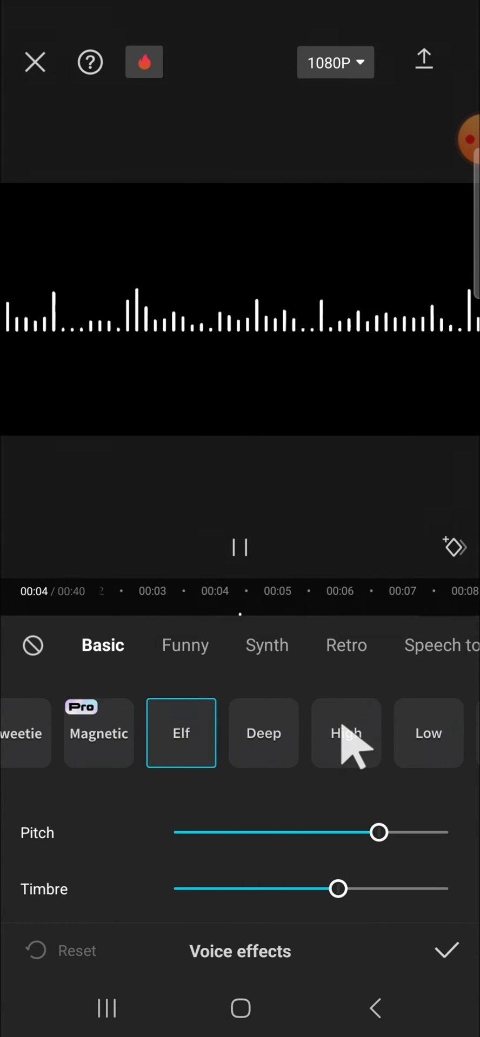
click(346, 732)
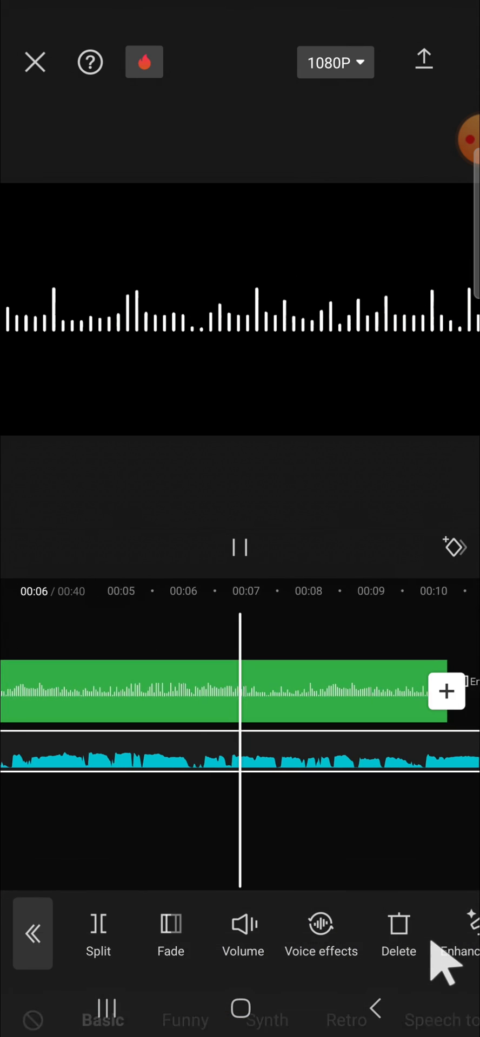
click(240, 547)
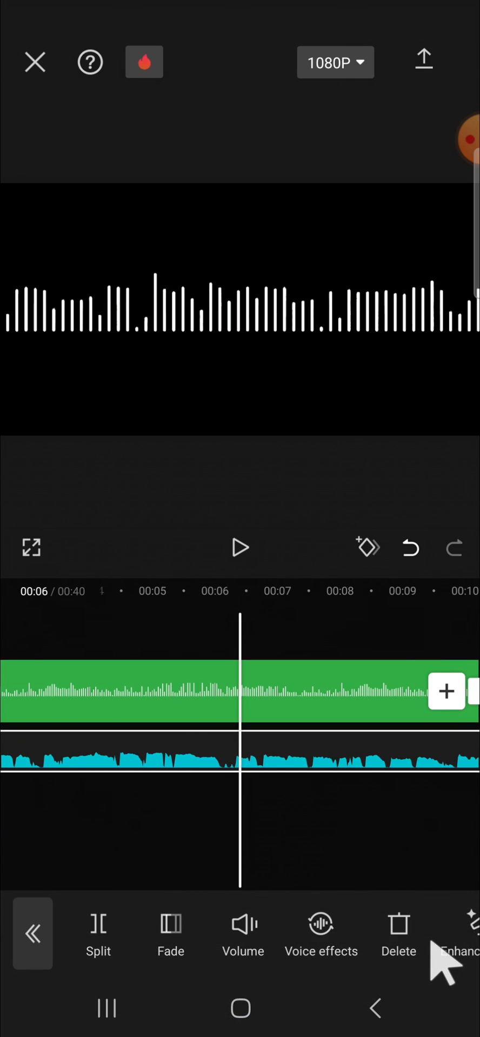